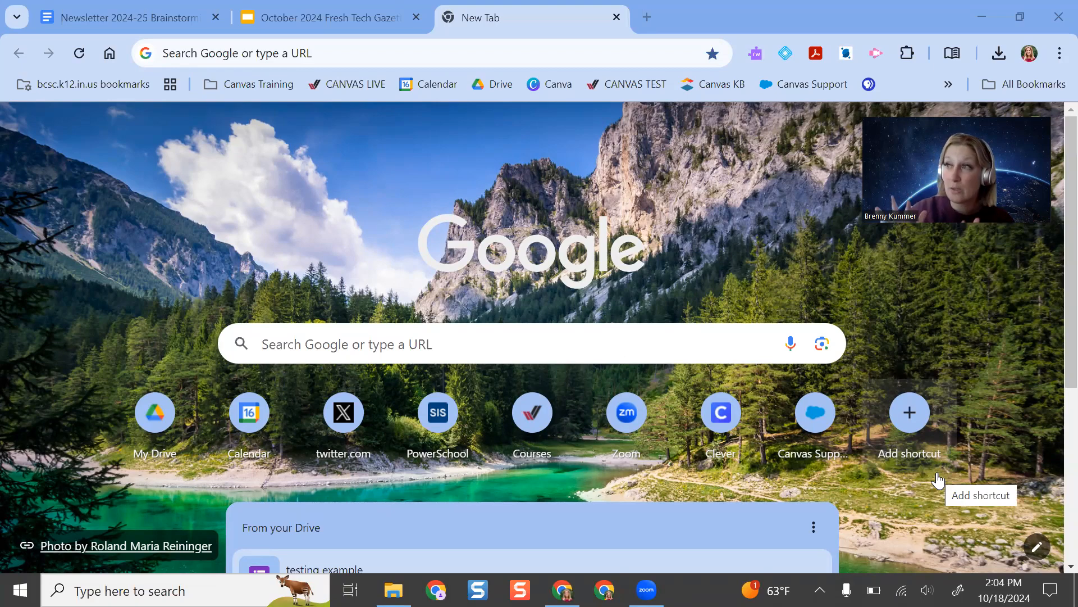
mouse_move(212, 183)
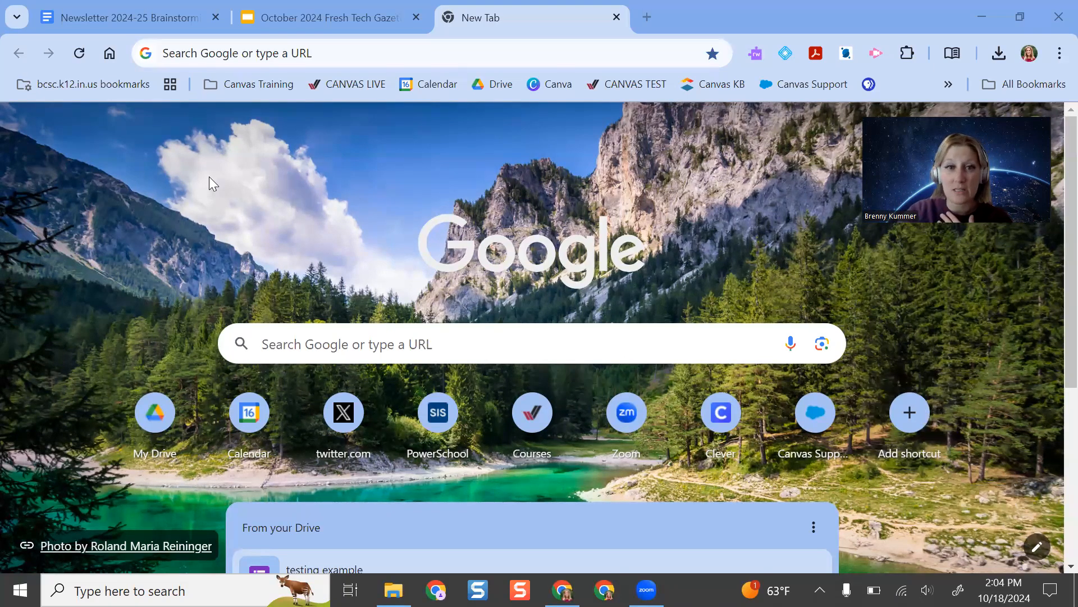
mouse_move(177, 78)
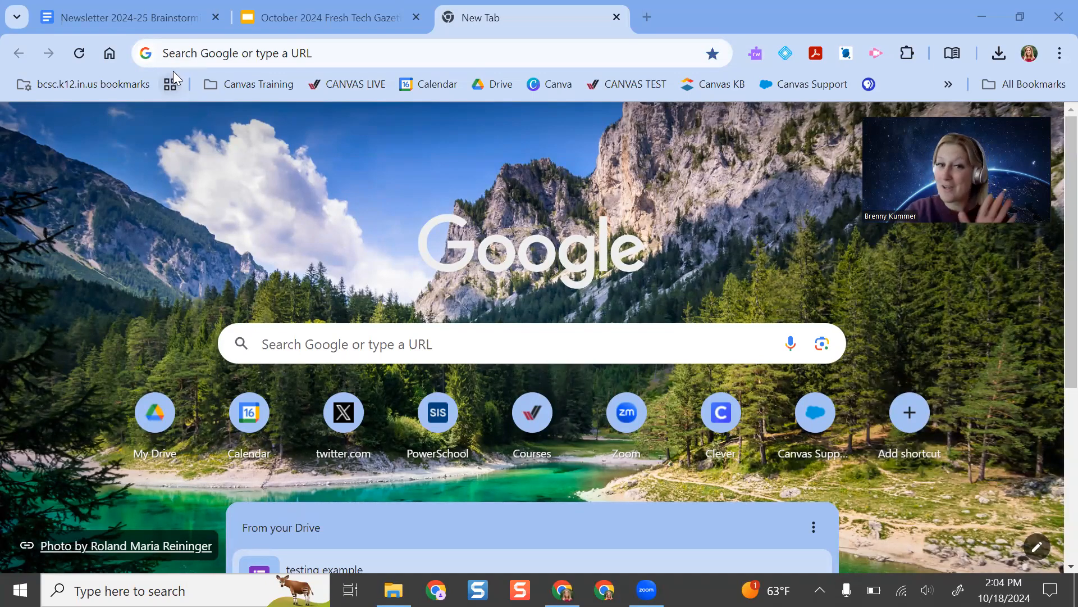
mouse_move(186, 107)
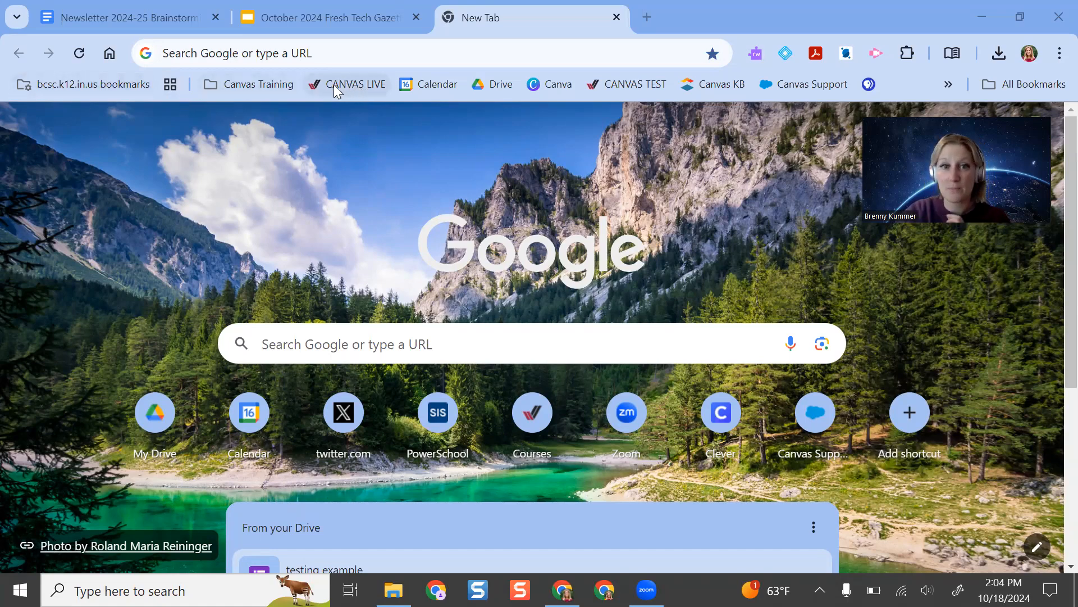
Step: Create a blue tab group named 'essential tech' from the bookmarks-bar tab-group button
click(169, 84)
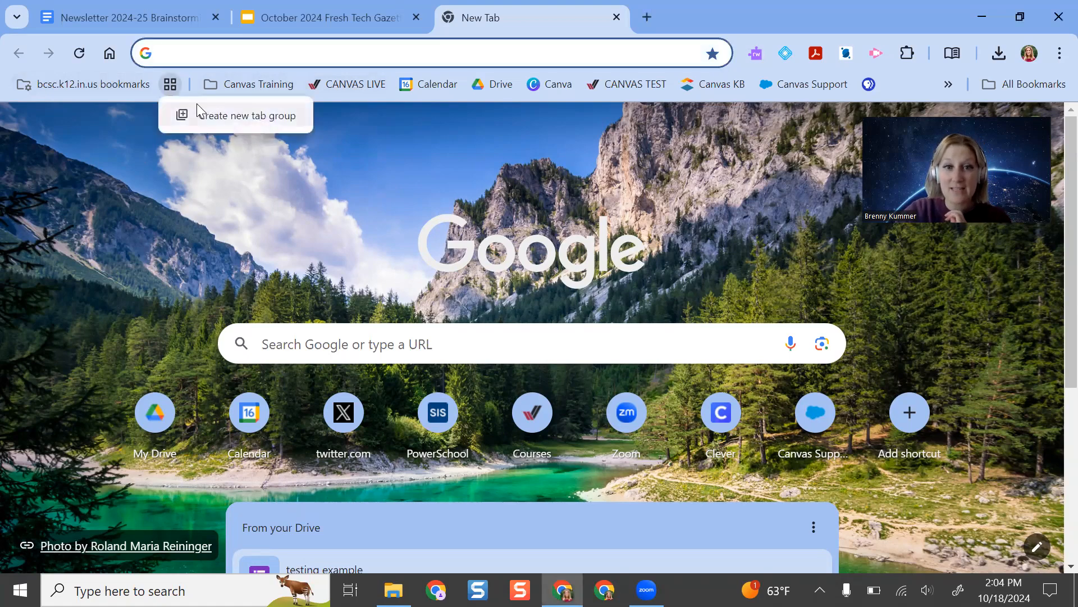
click(245, 115)
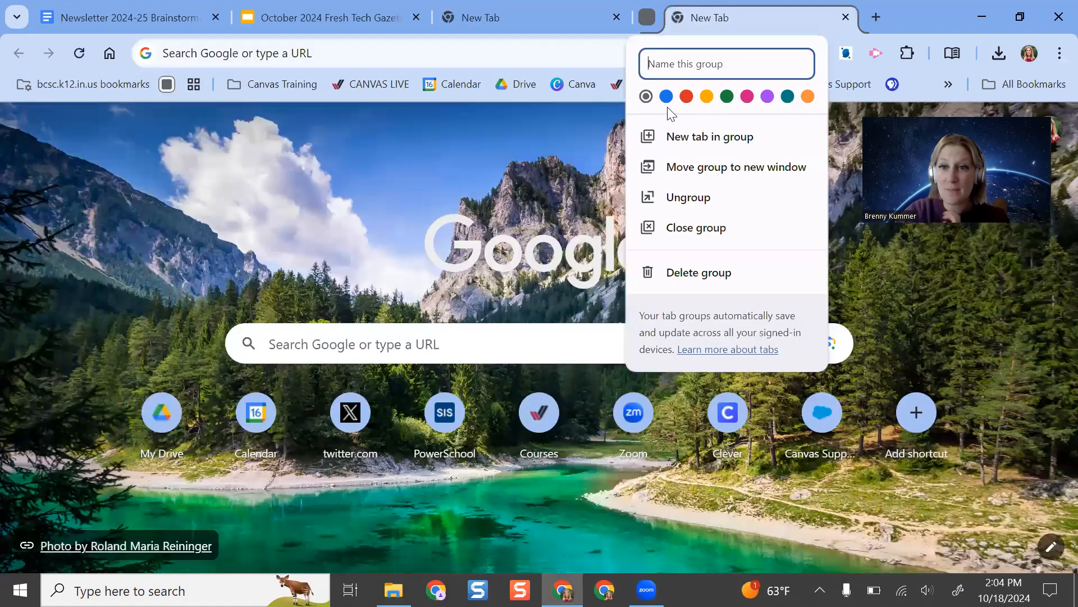
click(667, 97)
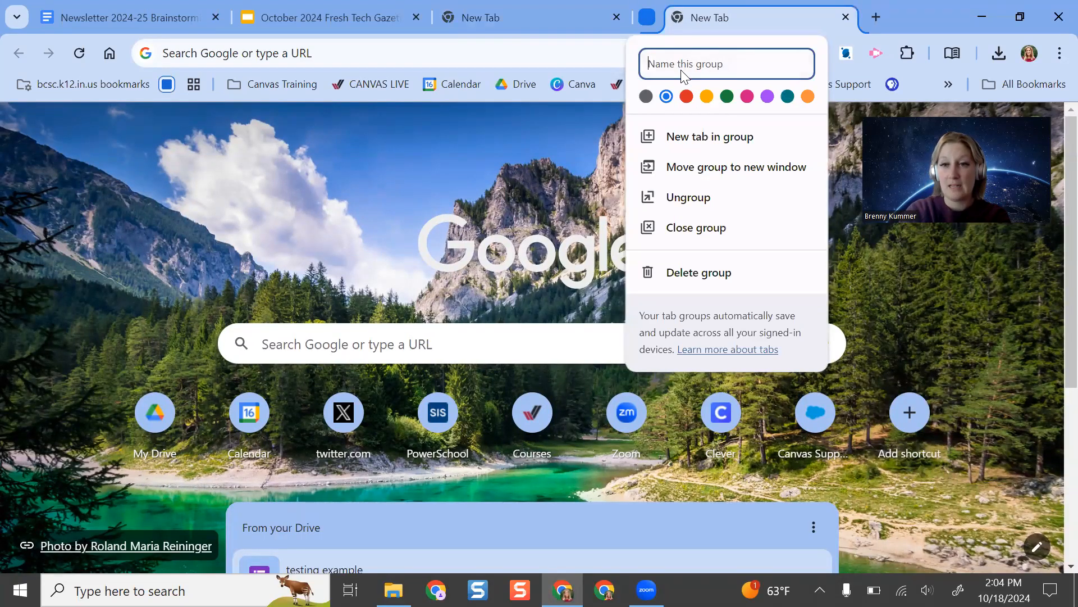
text(essenti)
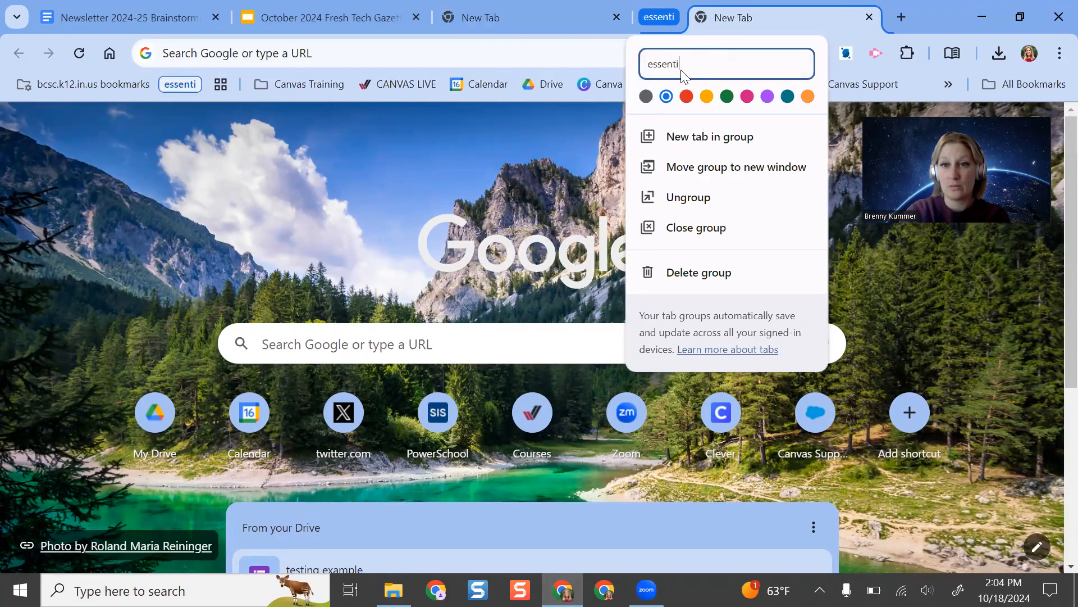
text(al tech)
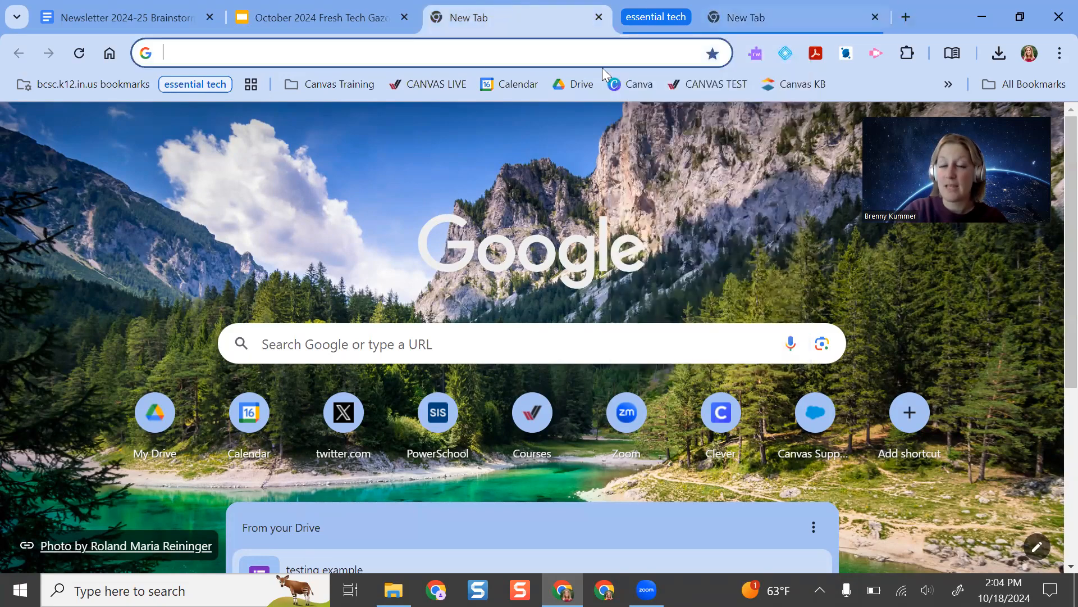
Step: Check the New Tab's context options, then land on the Fresh Tech Gazette newsletter slides tab
right_click(482, 17)
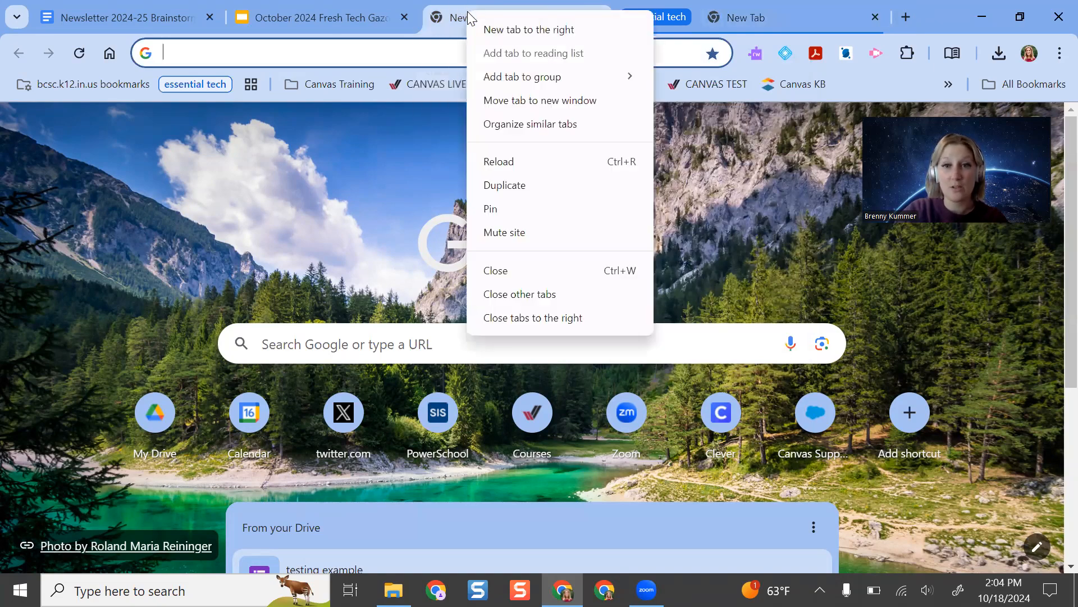
mouse_move(585, 59)
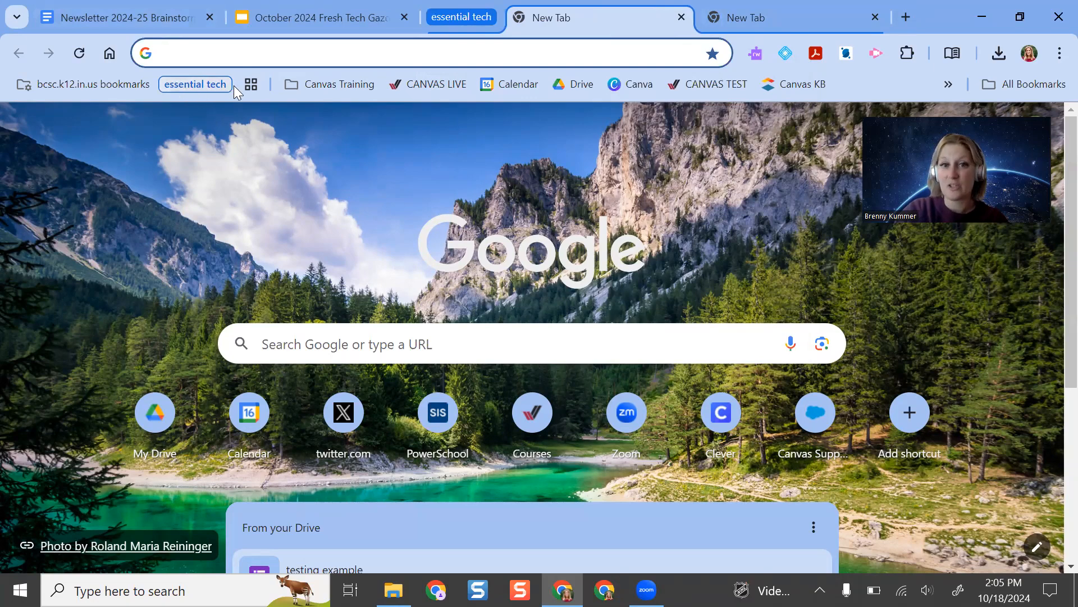
mouse_move(199, 96)
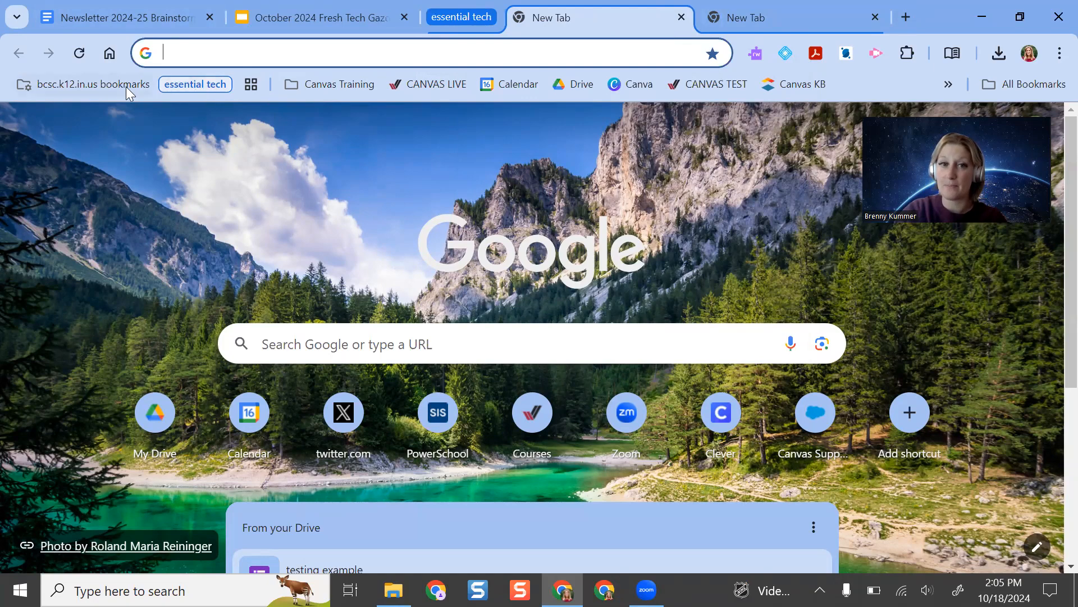
mouse_move(752, 6)
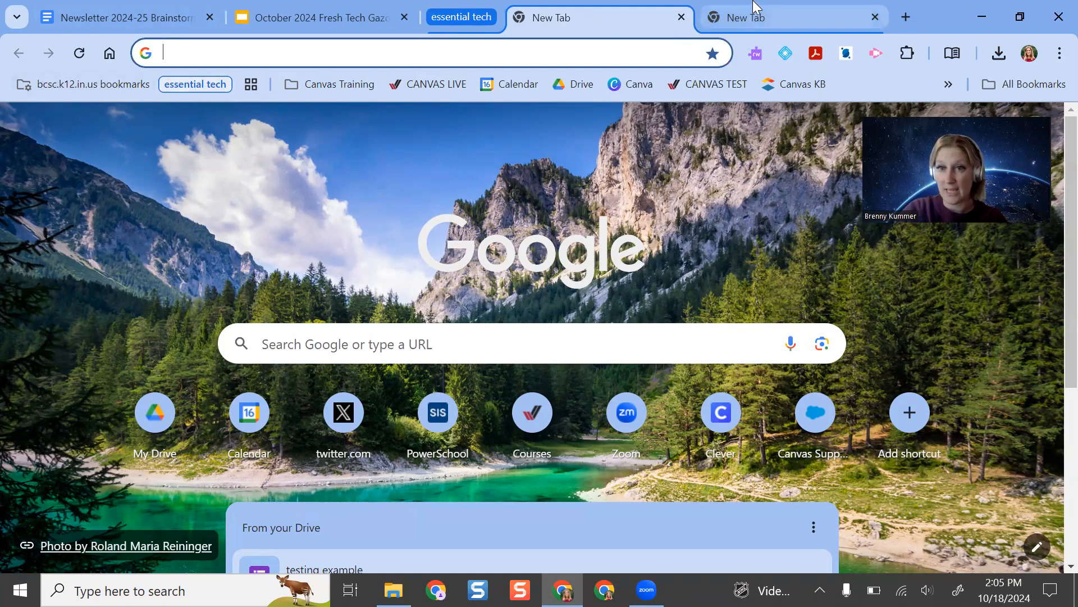
click(791, 16)
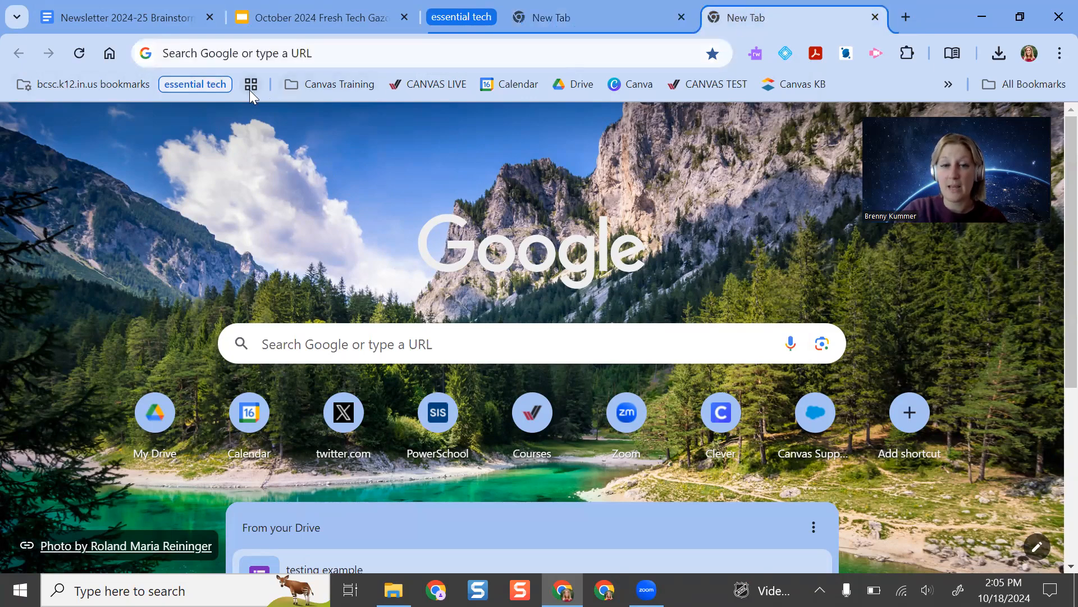
click(251, 84)
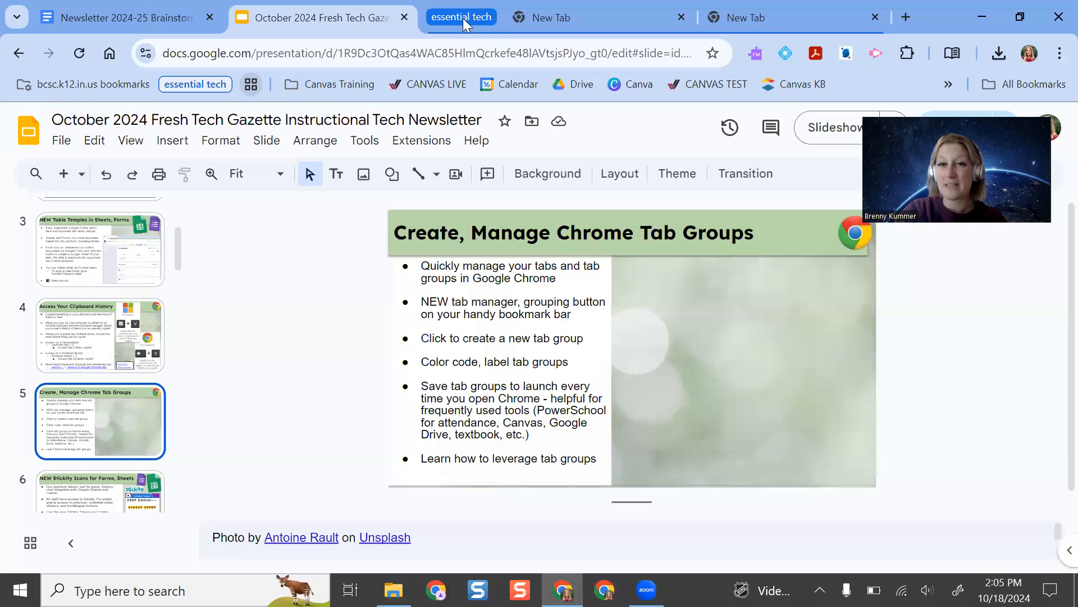
Step: Show the 'essential tech' group editor with its name and blue colour
click(461, 17)
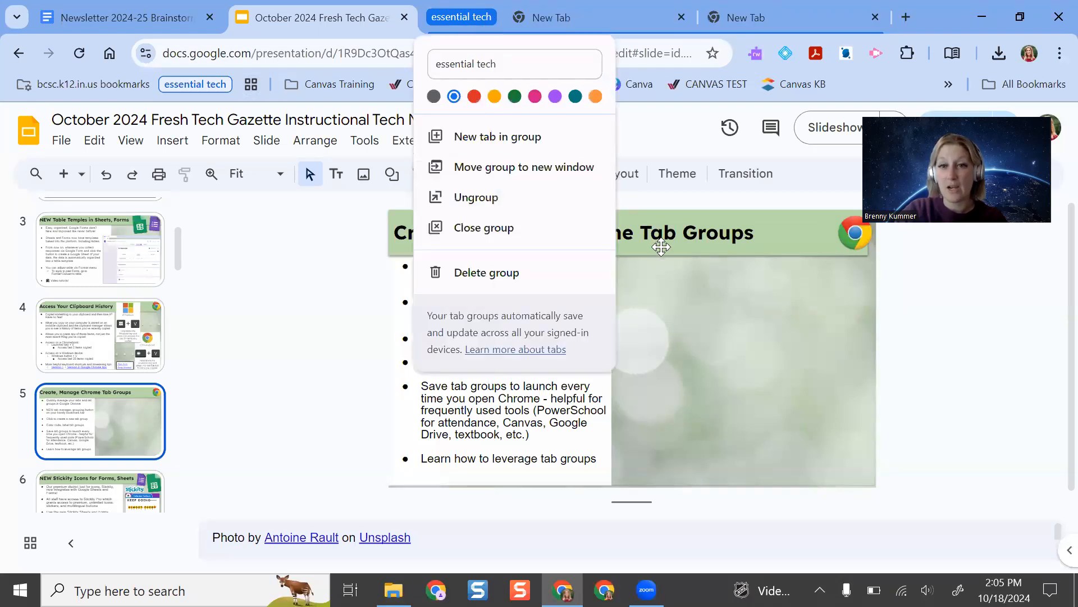
mouse_move(618, 256)
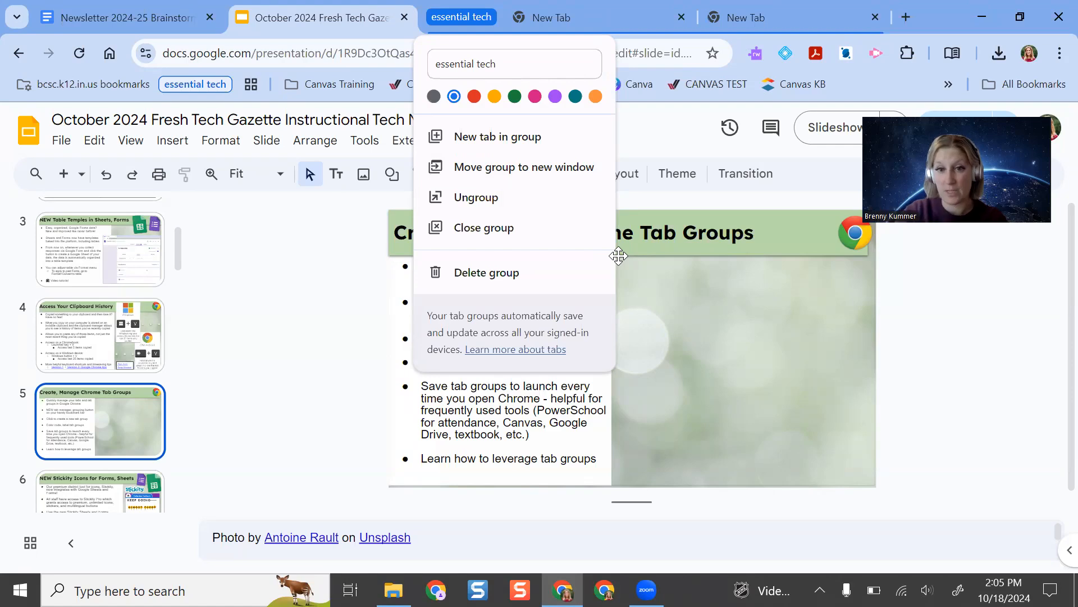
mouse_move(480, 329)
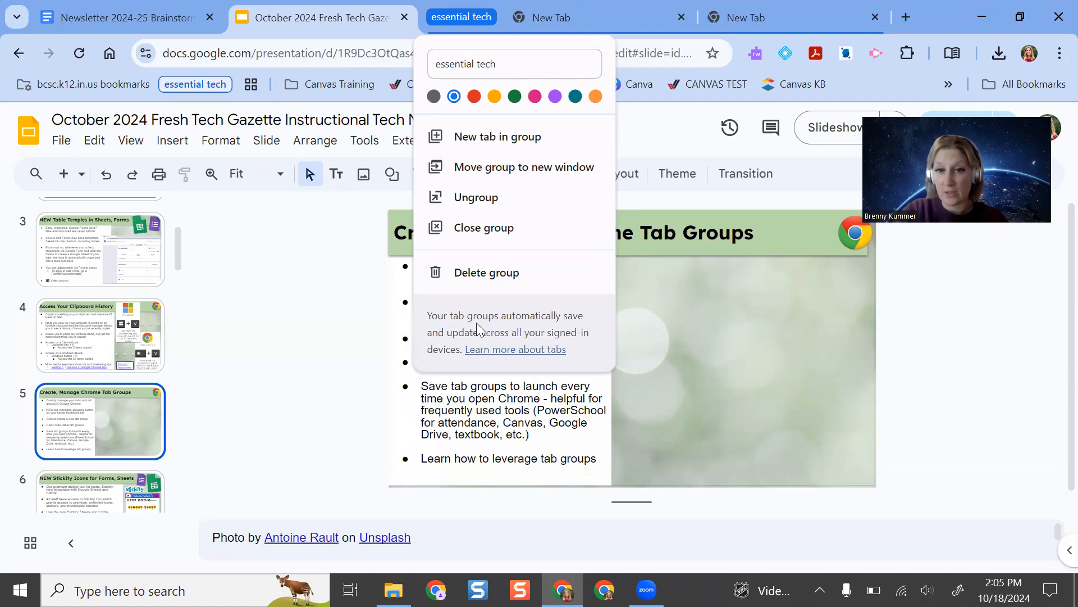
mouse_move(596, 323)
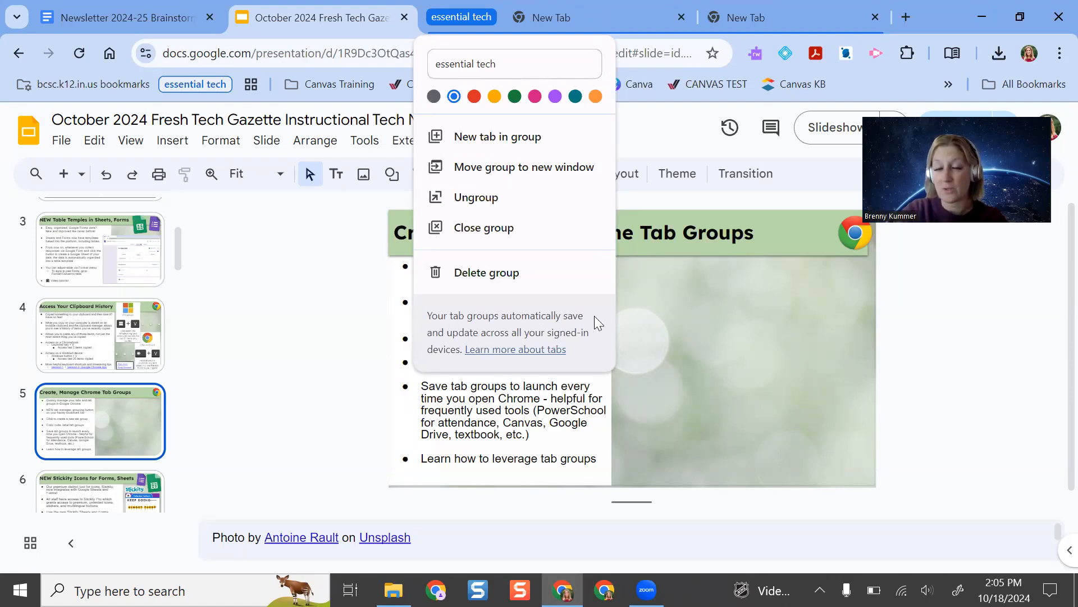
mouse_move(519, 363)
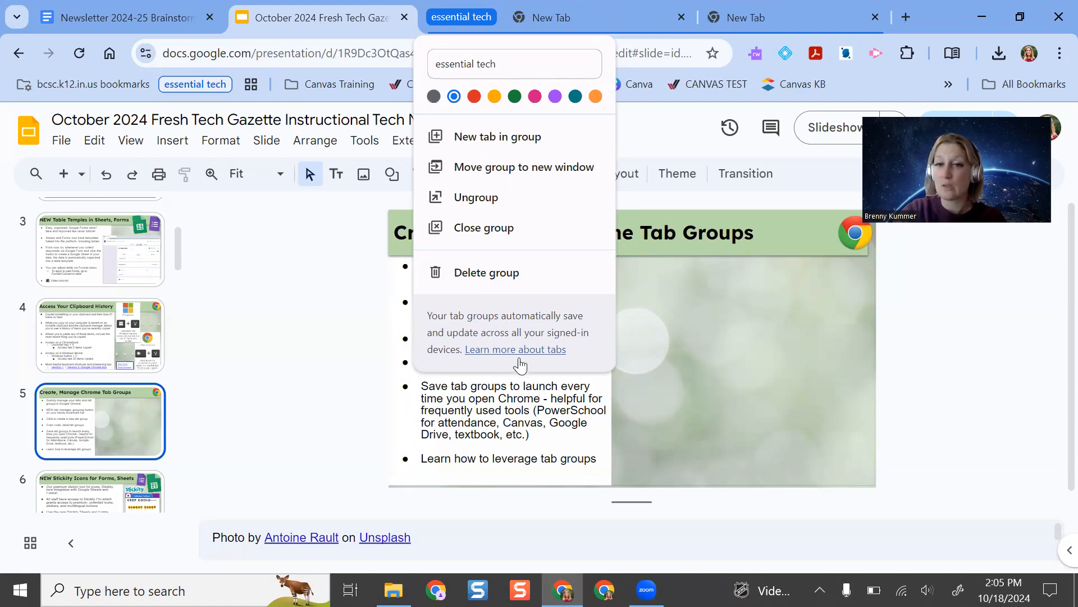
mouse_move(524, 359)
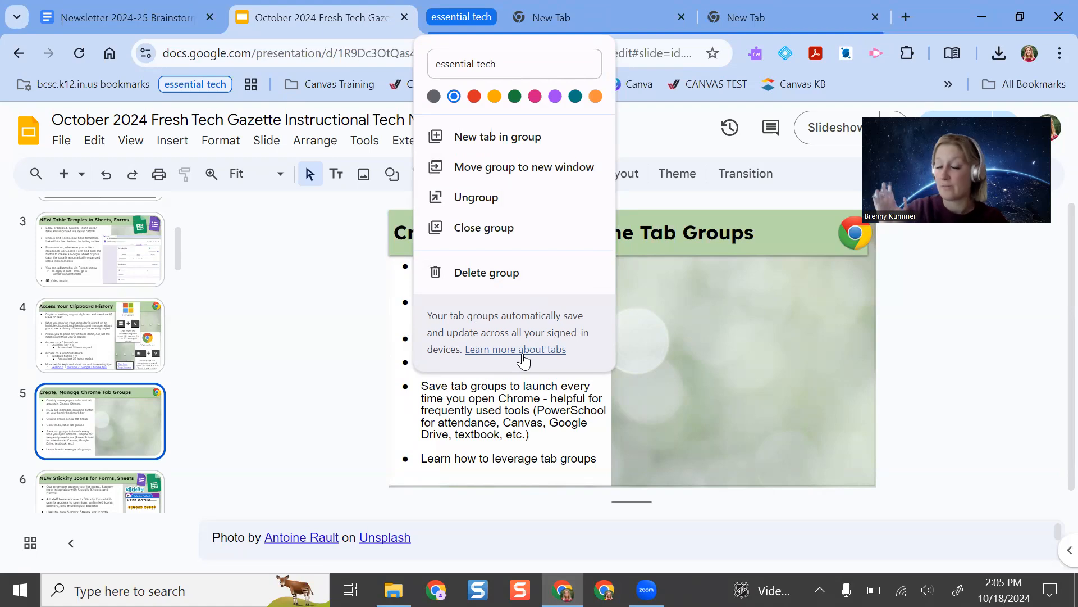